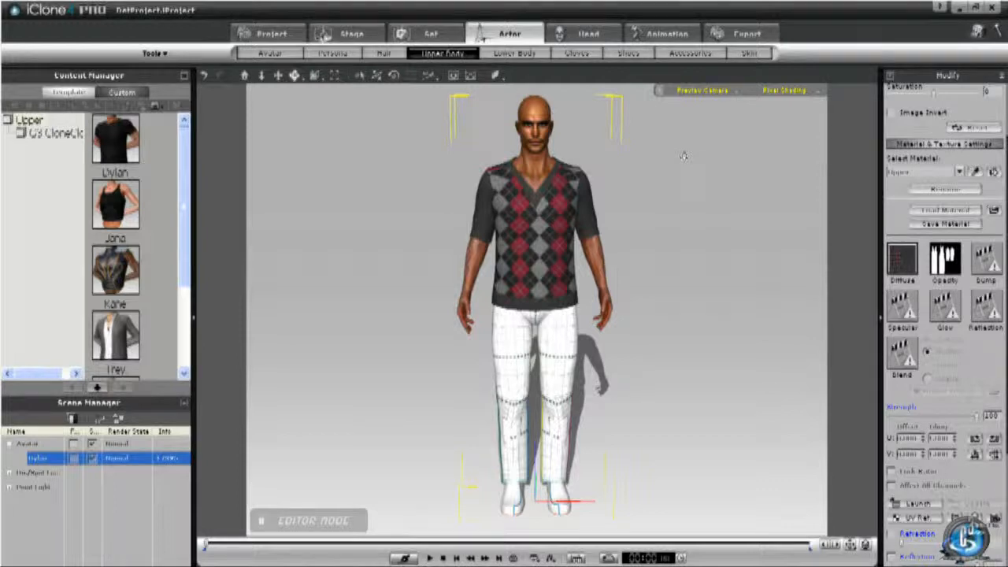
Step: Launch the lower-clothing Diffuse channel texture into Photoshop for editing
click(515, 53)
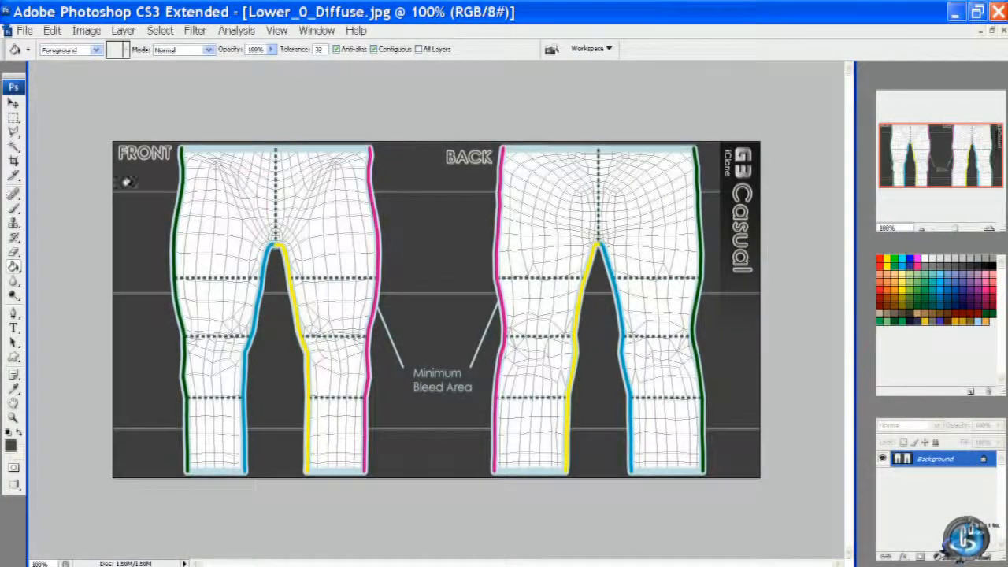
Step: Add two new empty layers, Layer 1 and Layer 2, above the pants template
click(122, 30)
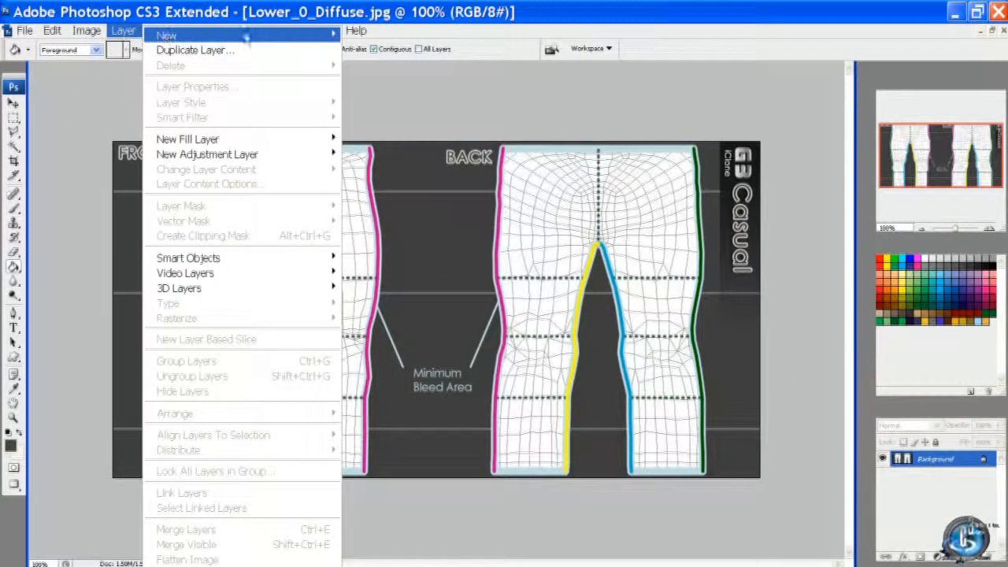
click(167, 35)
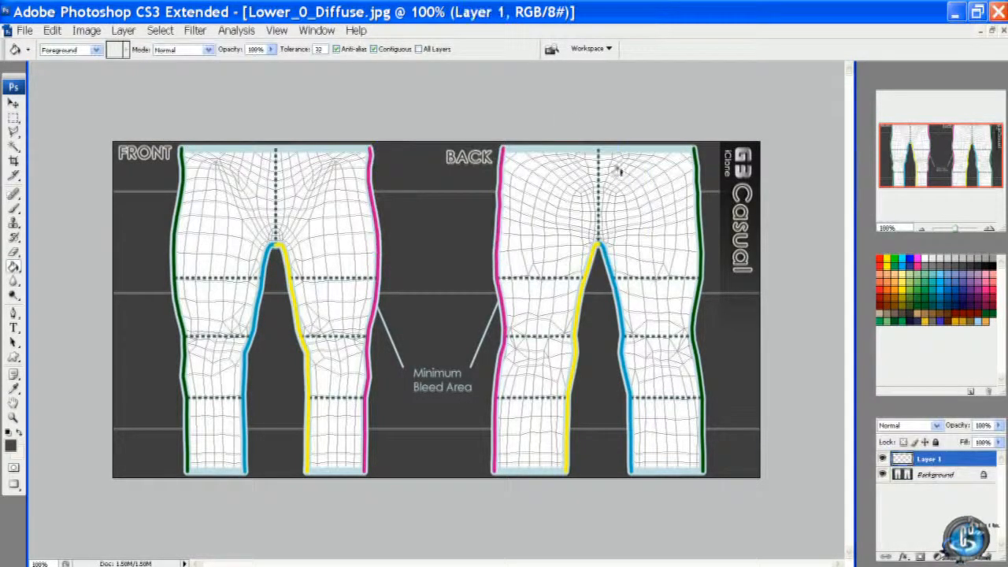
click(123, 30)
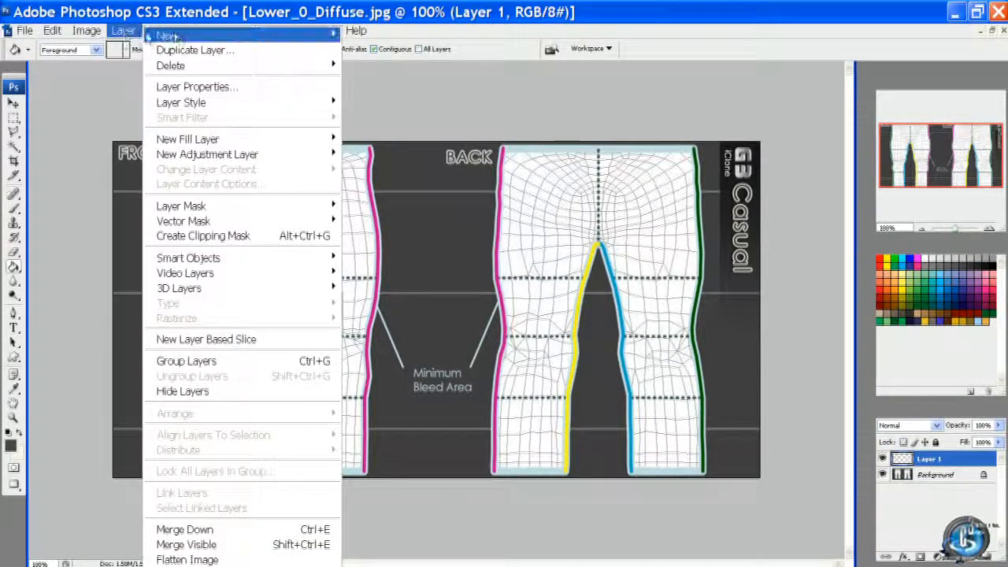
click(166, 36)
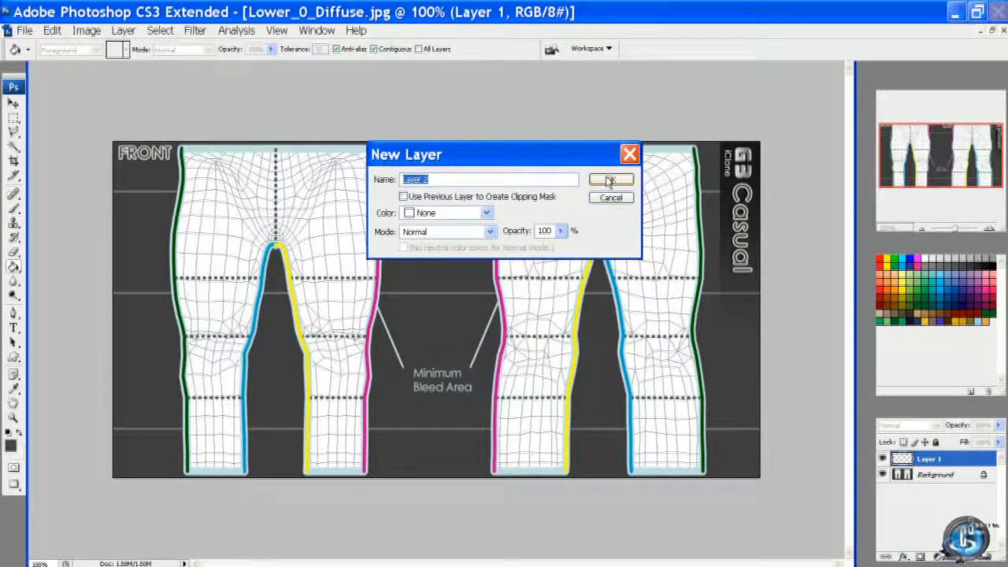
click(611, 179)
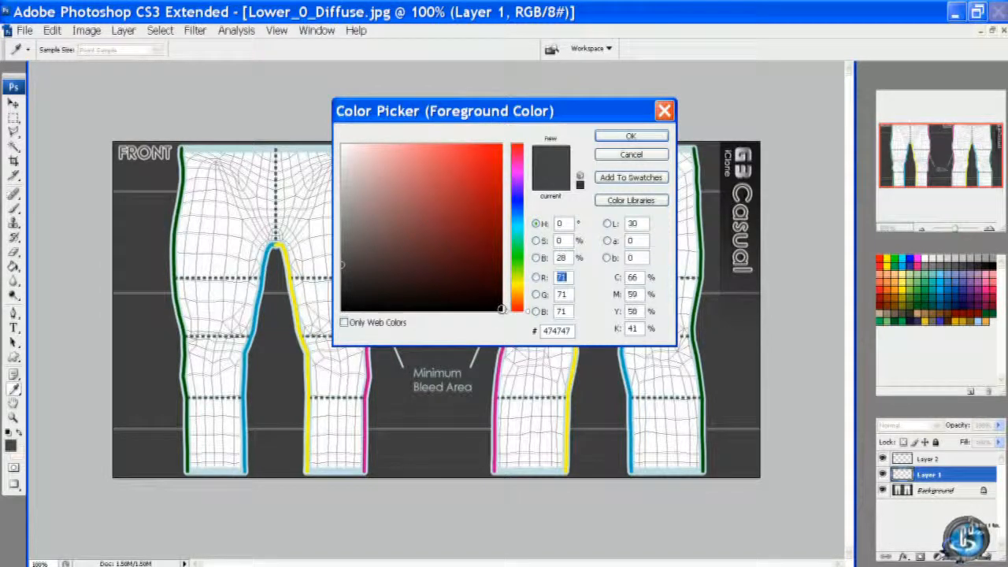
Step: Fill Layer 1 with black, then set a pale near-white foreground colour on Layer 2
click(343, 311)
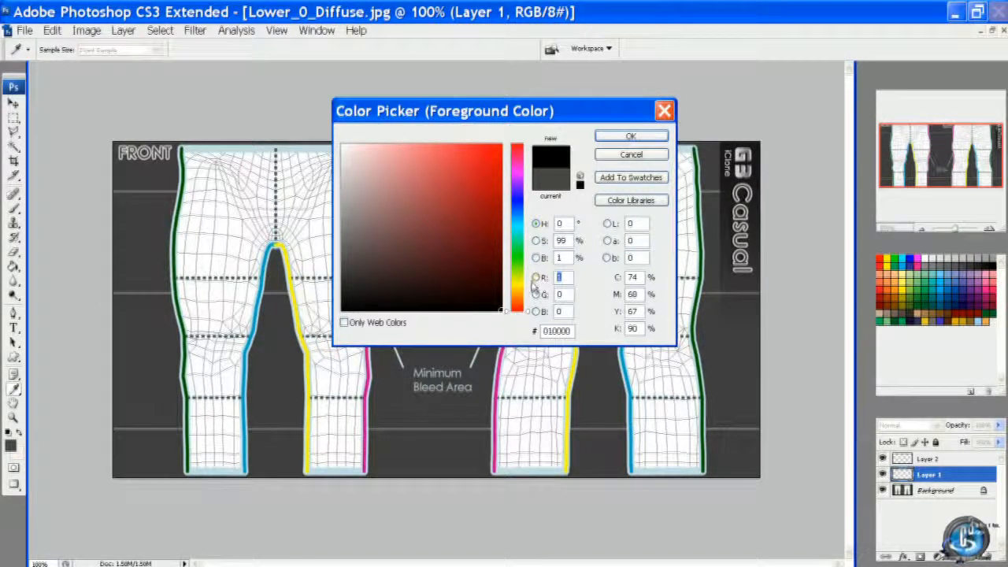
click(630, 136)
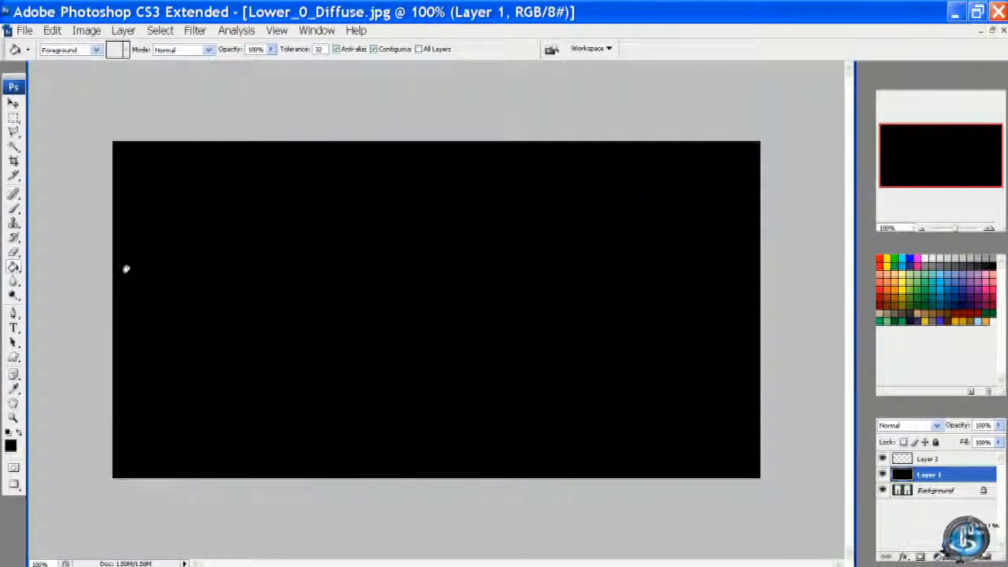
click(930, 458)
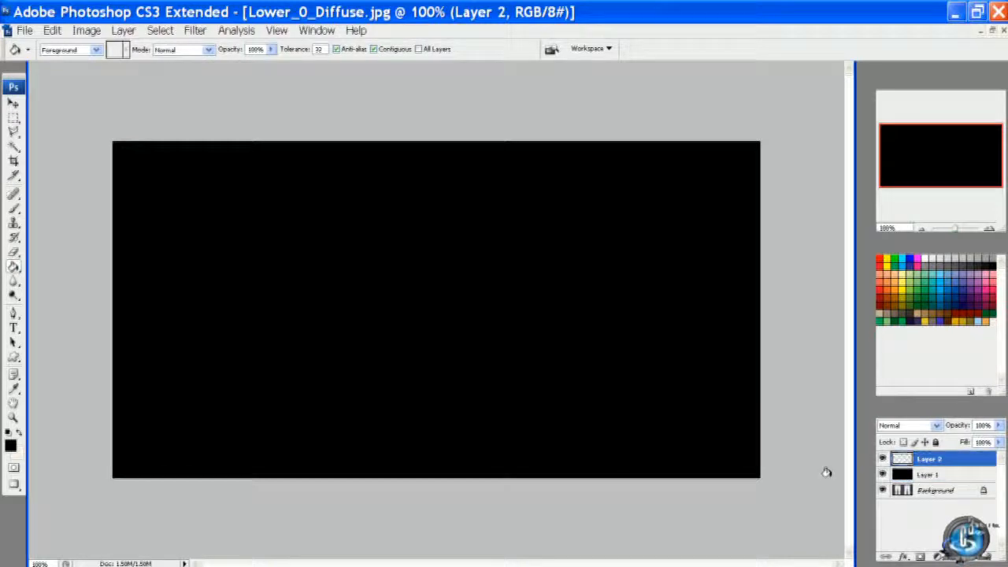
click(10, 444)
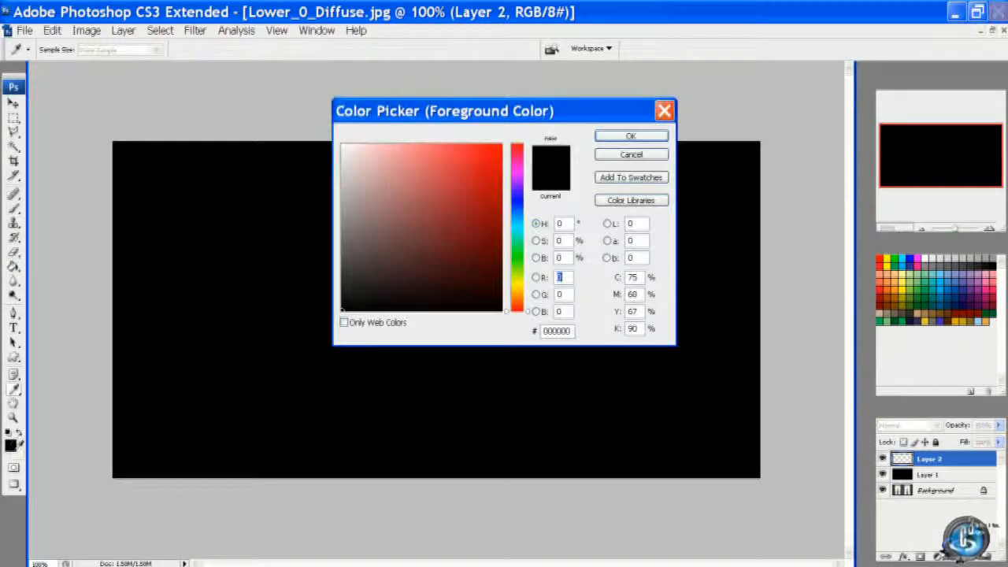
click(352, 148)
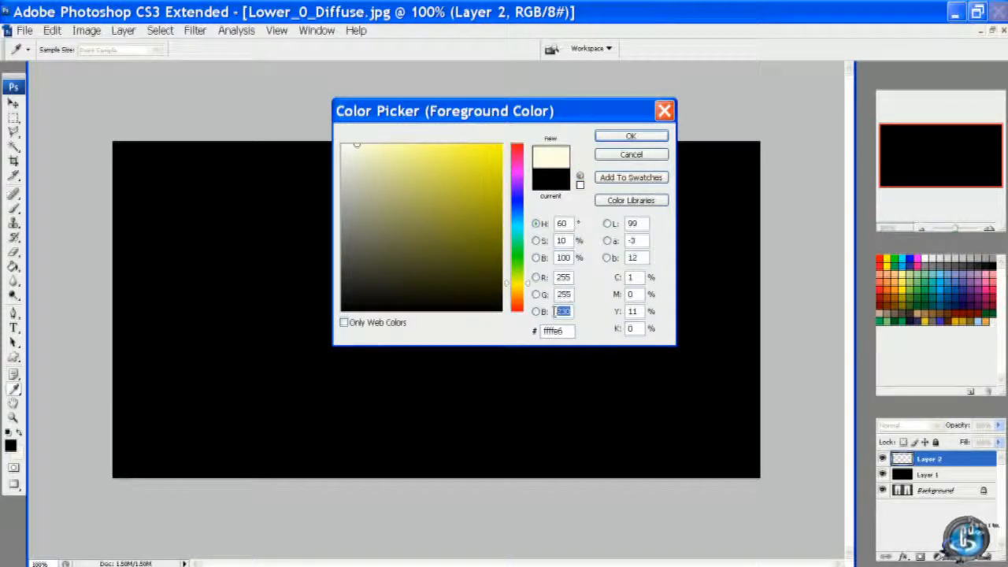
click(630, 135)
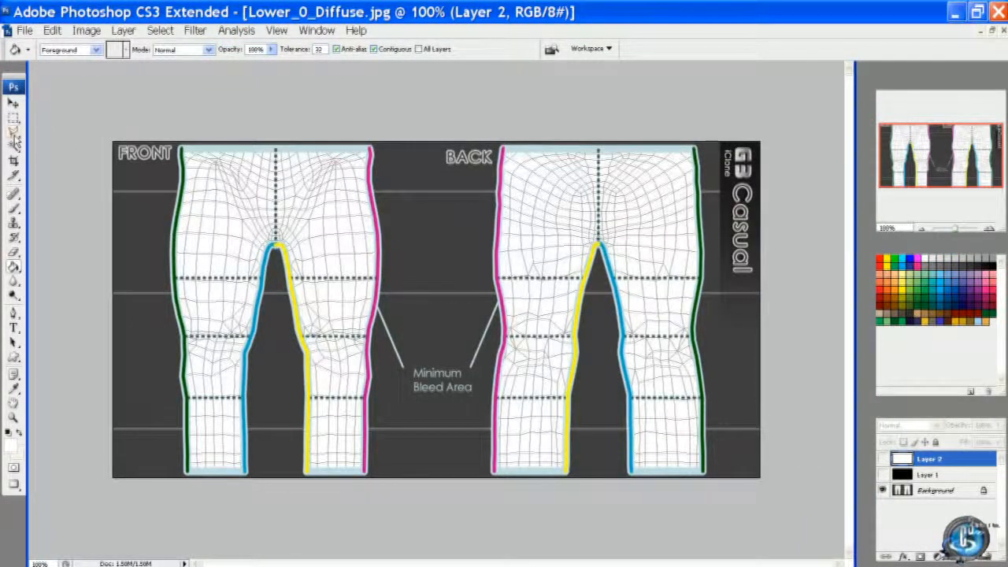
Step: Lasso-select the pants outlines and add Layer 3 filled with white
click(13, 129)
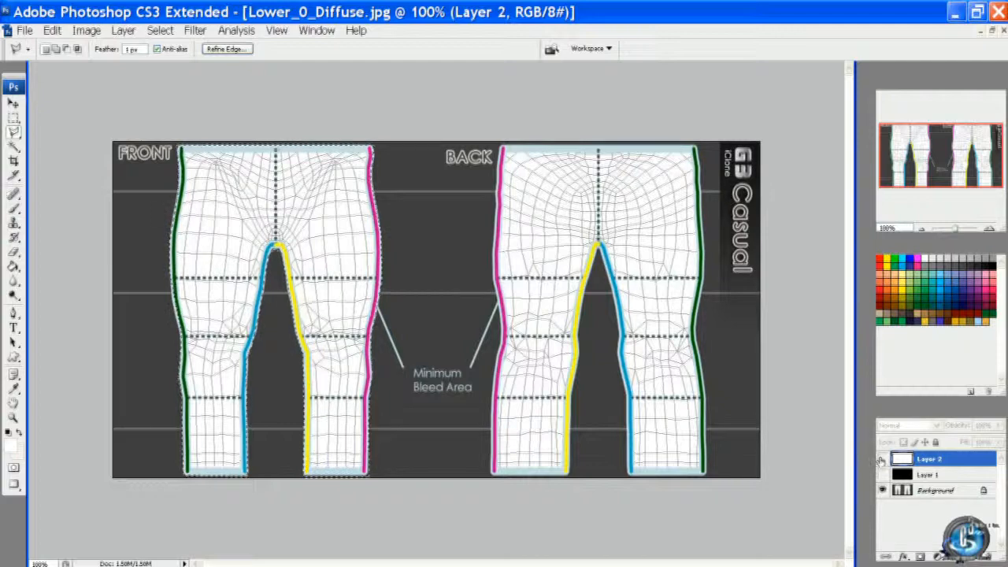
click(882, 458)
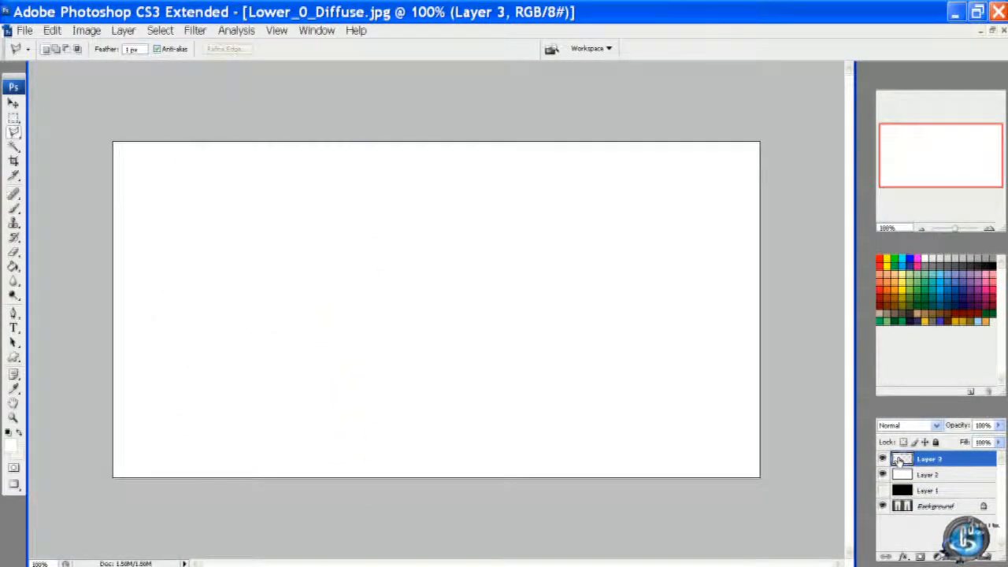
Step: Fill the front and back pants shapes white over black on Layer 4 as the mask
click(882, 474)
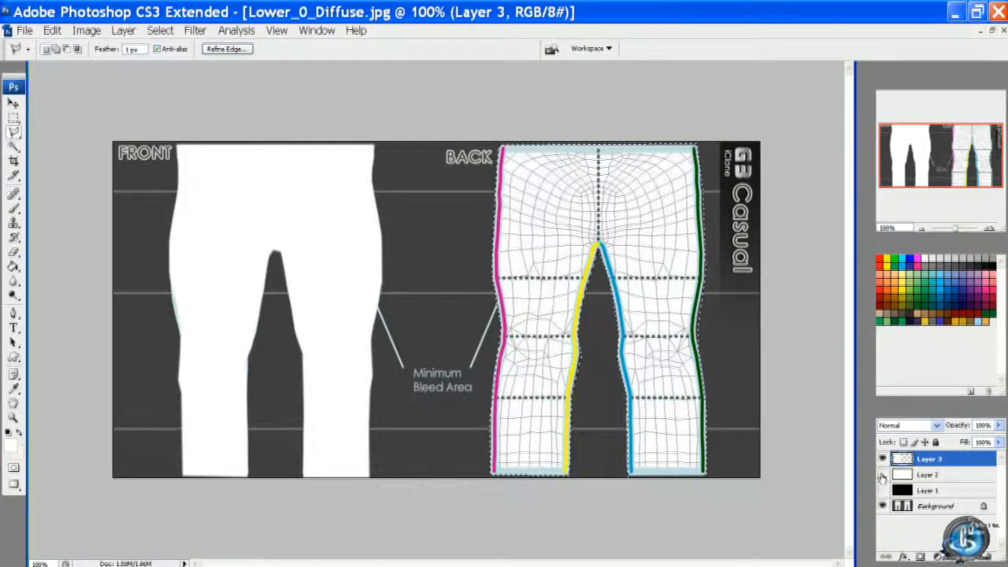
click(881, 458)
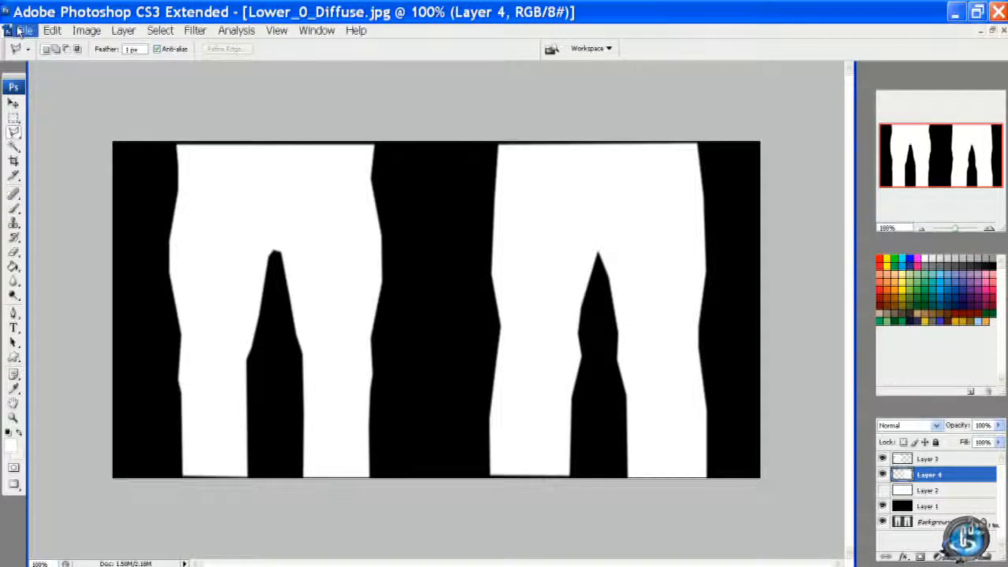
Step: Save the layered file as 'Lower Casual' in the outfit folder
click(24, 30)
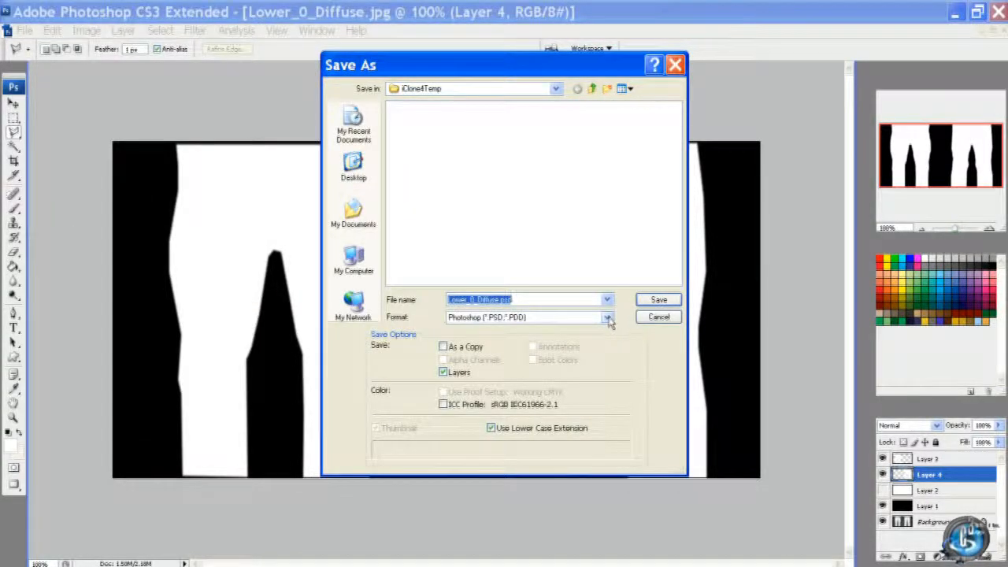
click(606, 317)
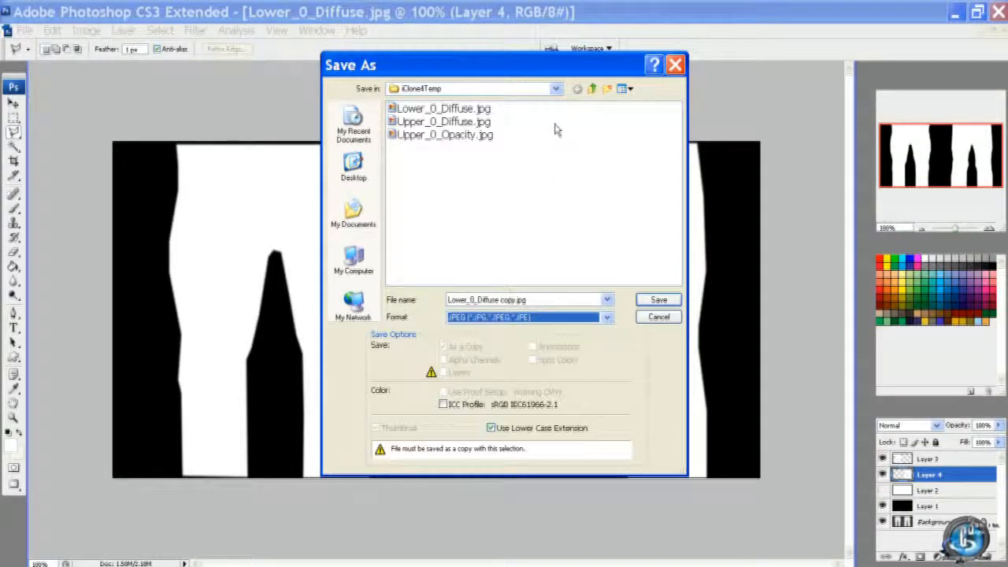
click(554, 88)
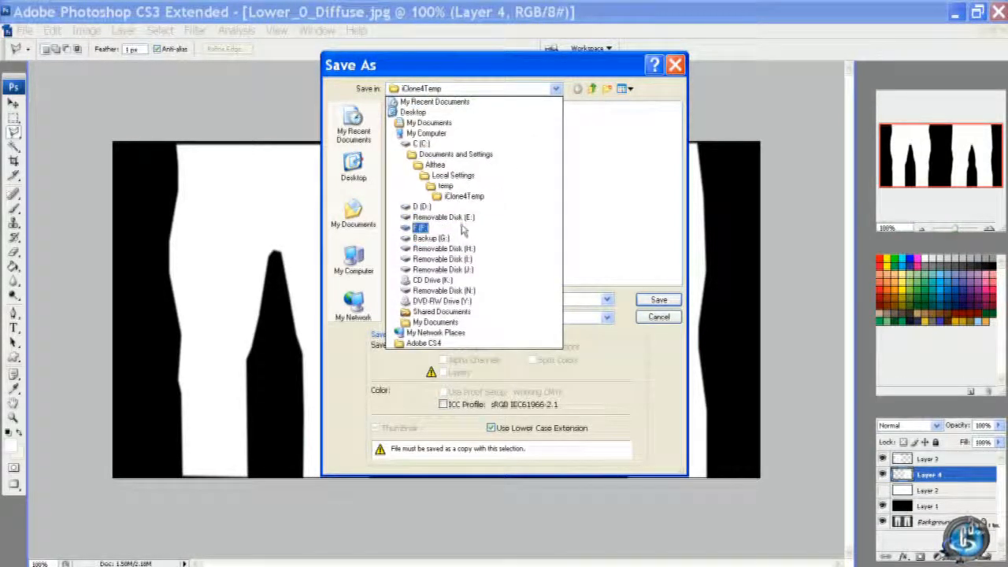
click(430, 227)
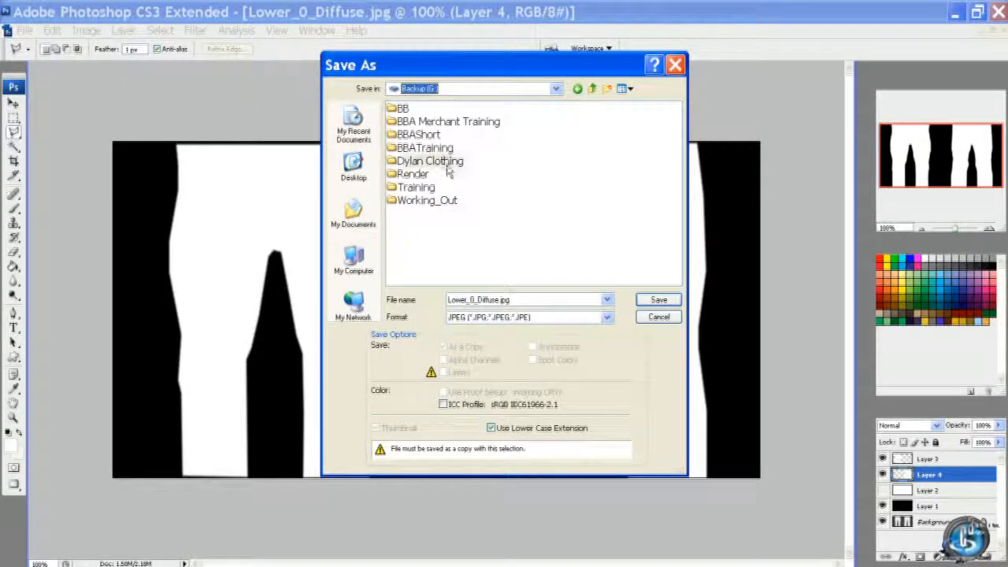
double_click(431, 160)
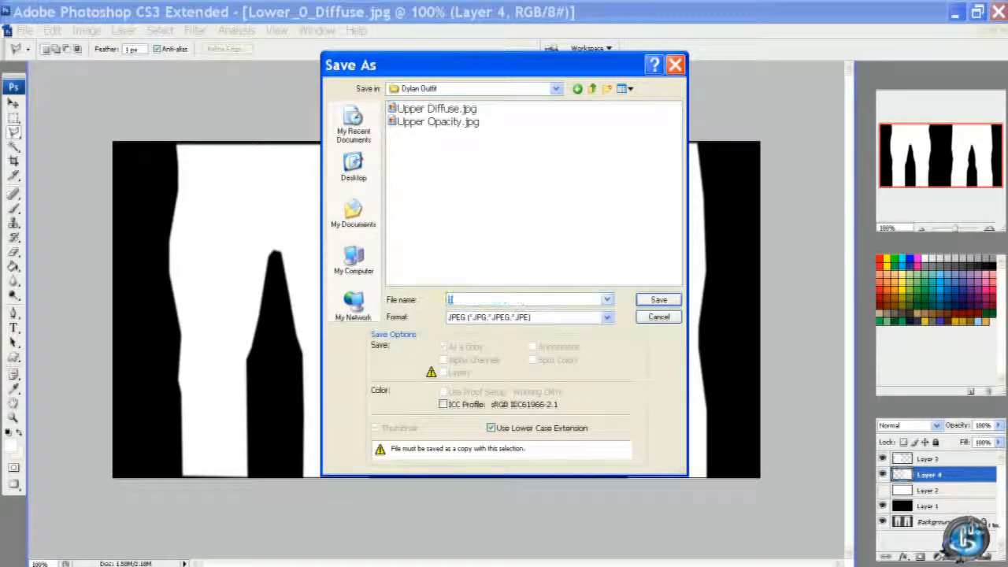
text(Lower Casual.psd)
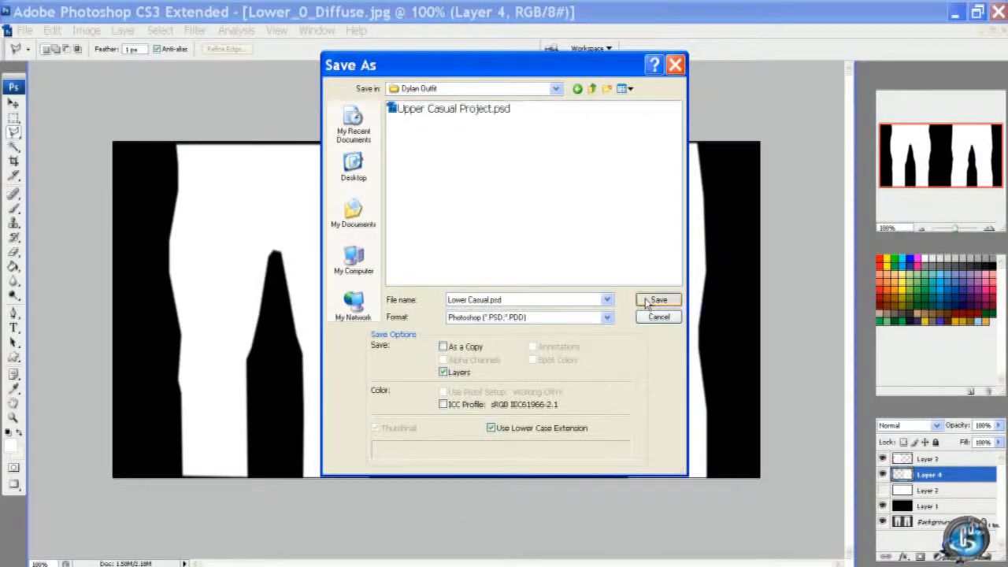
click(659, 299)
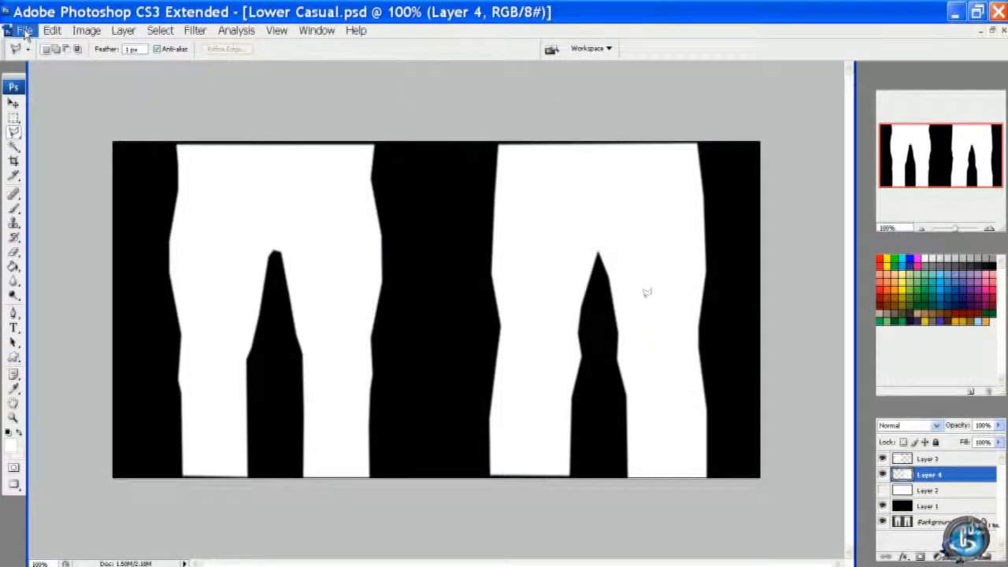
Step: Save a JPEG copy of the mask named 'Lower Opacity' with default quality
click(25, 30)
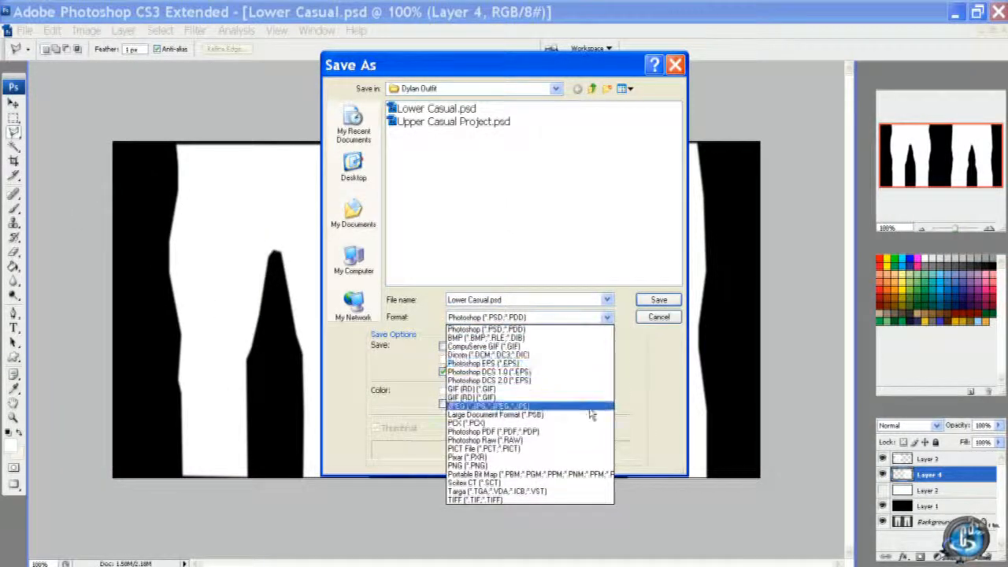
click(480, 406)
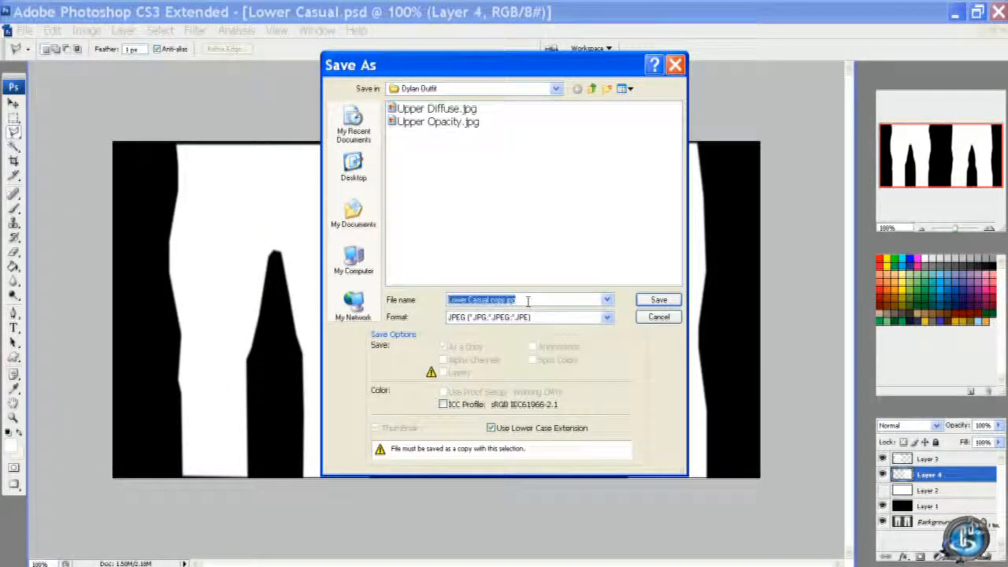
text(Lower Opacity)
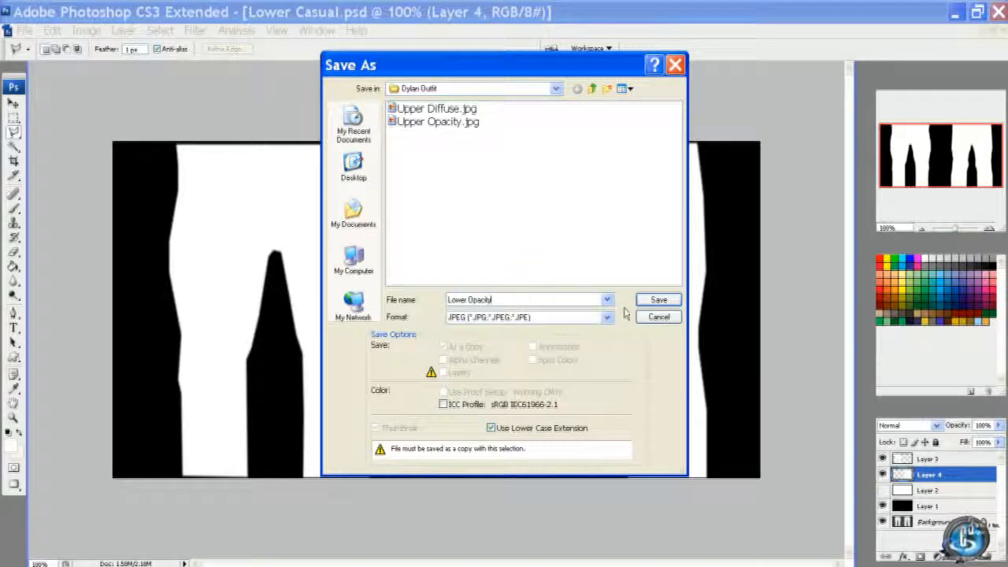
click(658, 299)
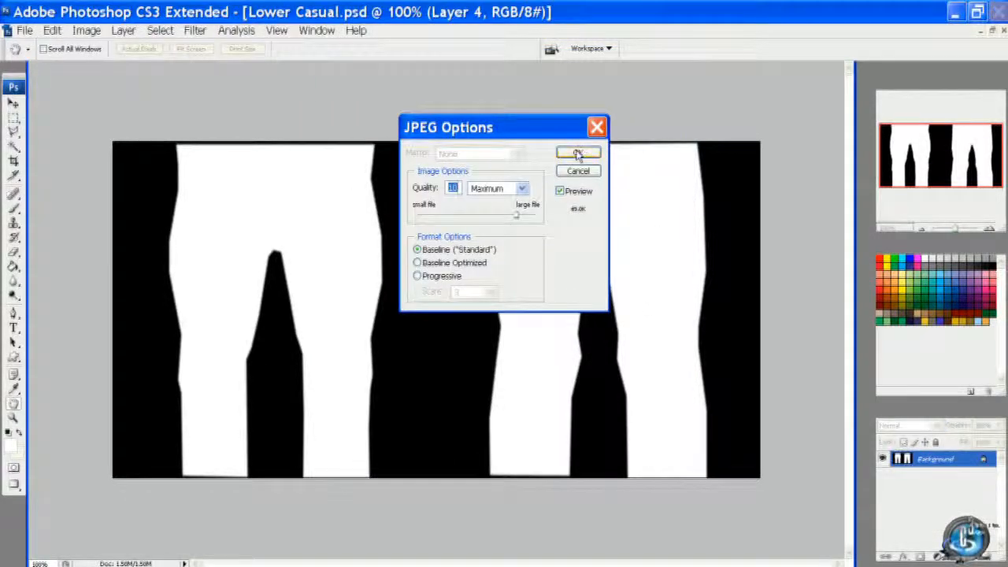
click(578, 151)
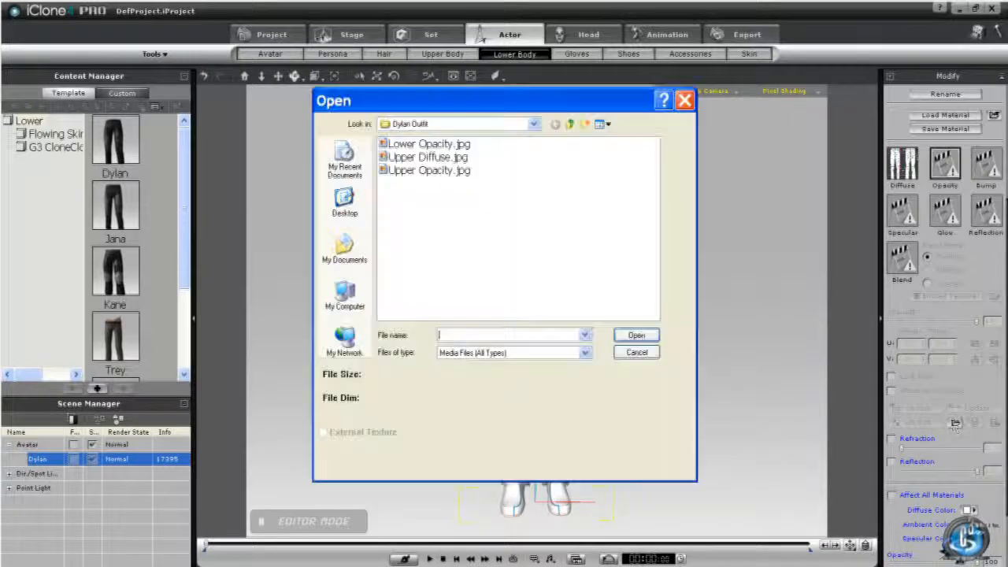
Step: Load Lower Opacity.jpg as the lower clothing's opacity map in iClone
click(428, 143)
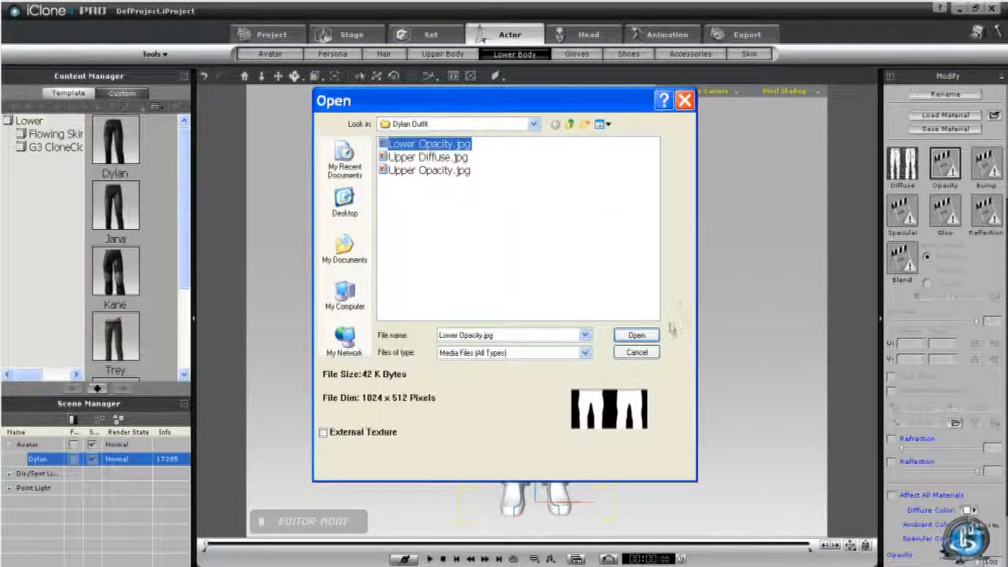
click(636, 334)
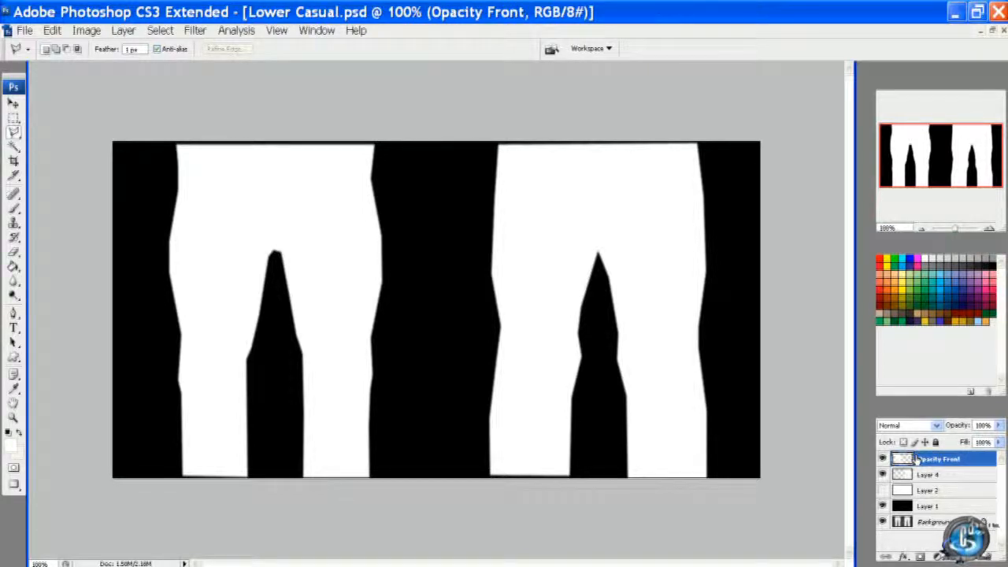
Step: Rename the two mask layers to 'Opacity Front' and 'Opacity Back'
double_click(927, 474)
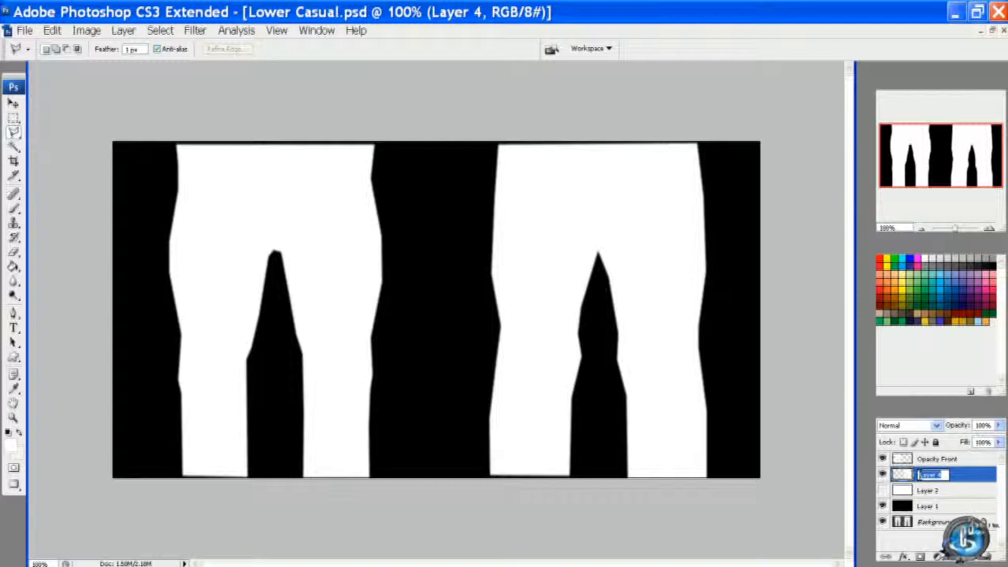
text(Opacity Back)
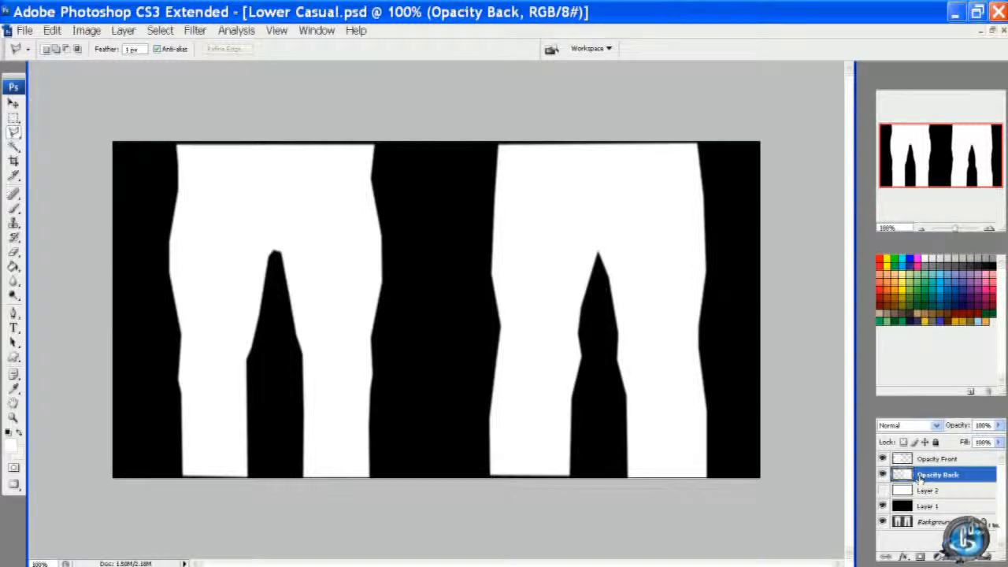
click(937, 459)
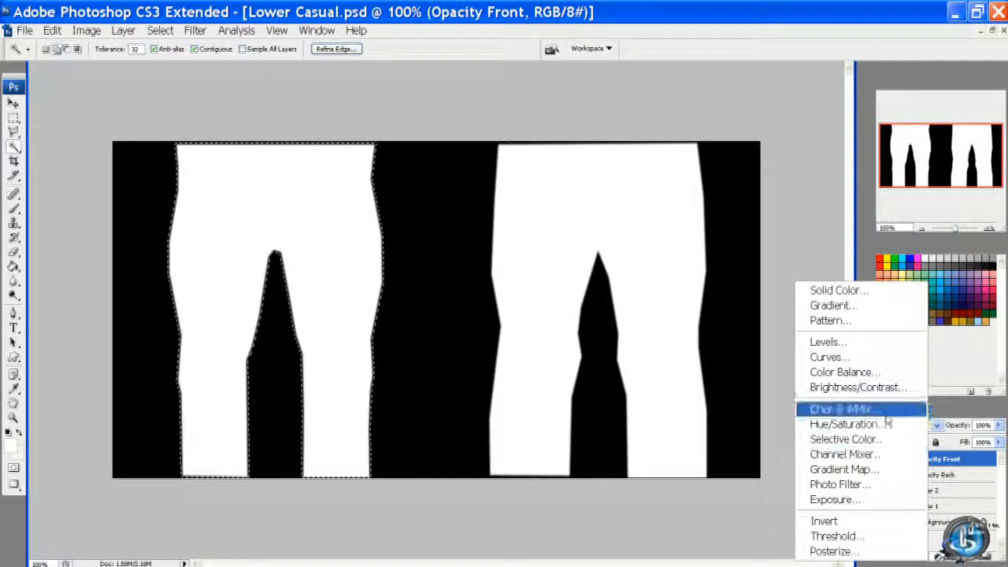
Step: Apply a blue denim Pattern fill layer to the front pants shape
click(830, 320)
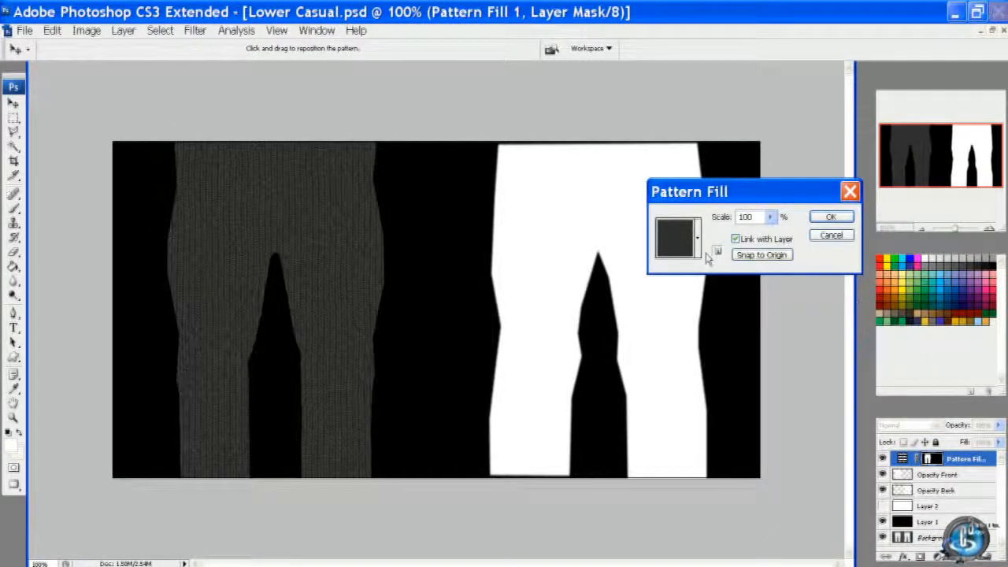
click(696, 236)
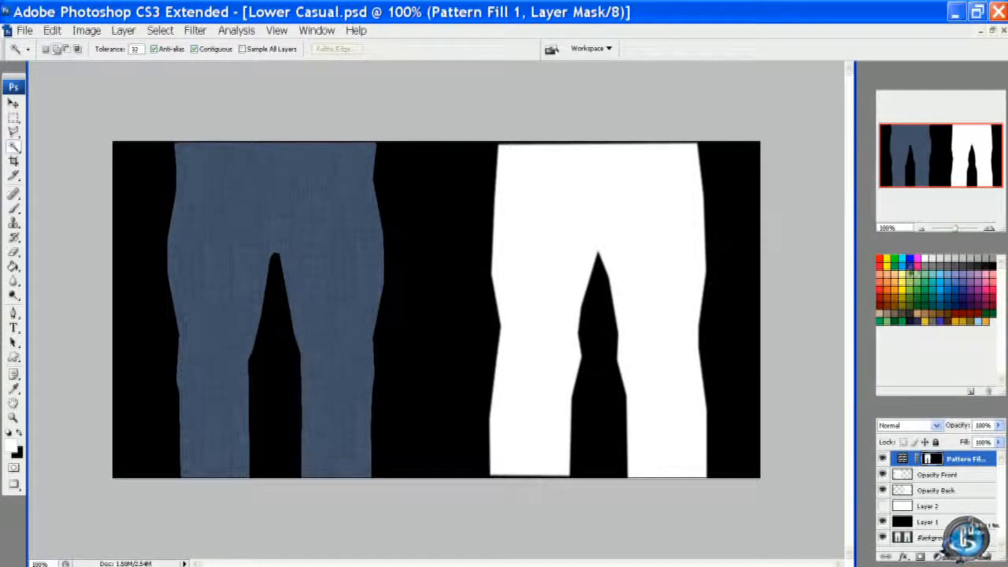
click(937, 490)
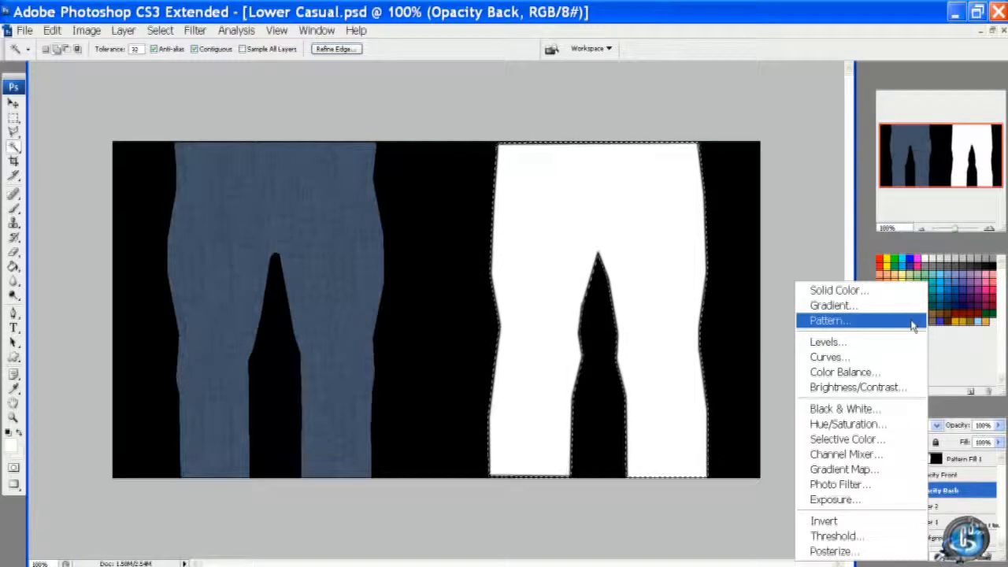
Step: Apply the denim Pattern fill to the back pants and save as 'Lower Diffuse' JPEG
click(828, 319)
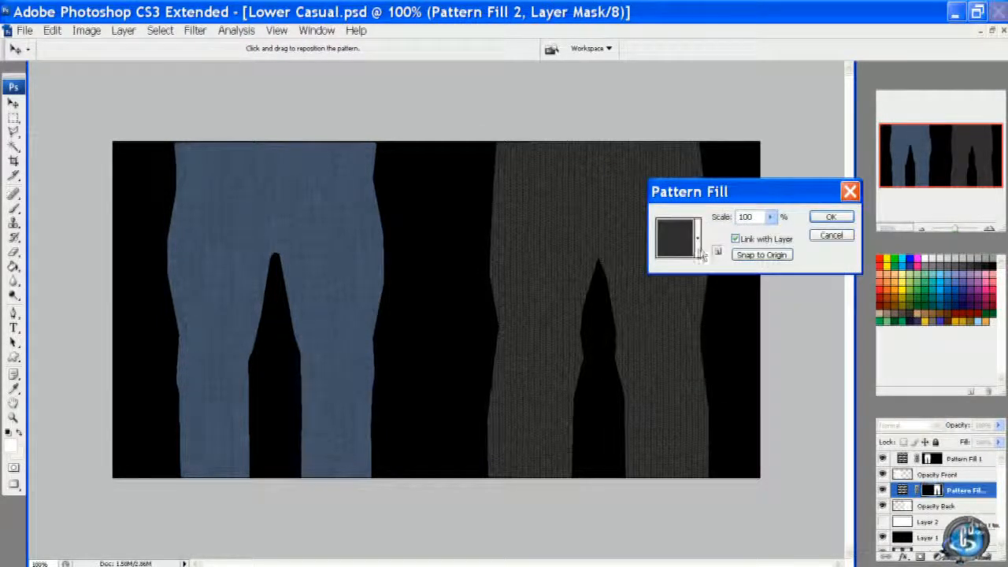
click(696, 238)
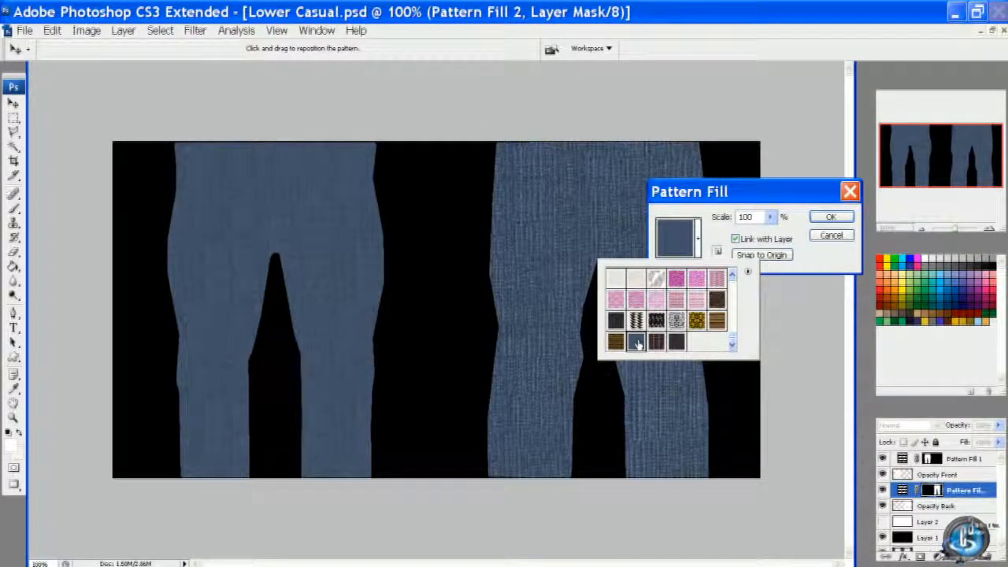
click(636, 340)
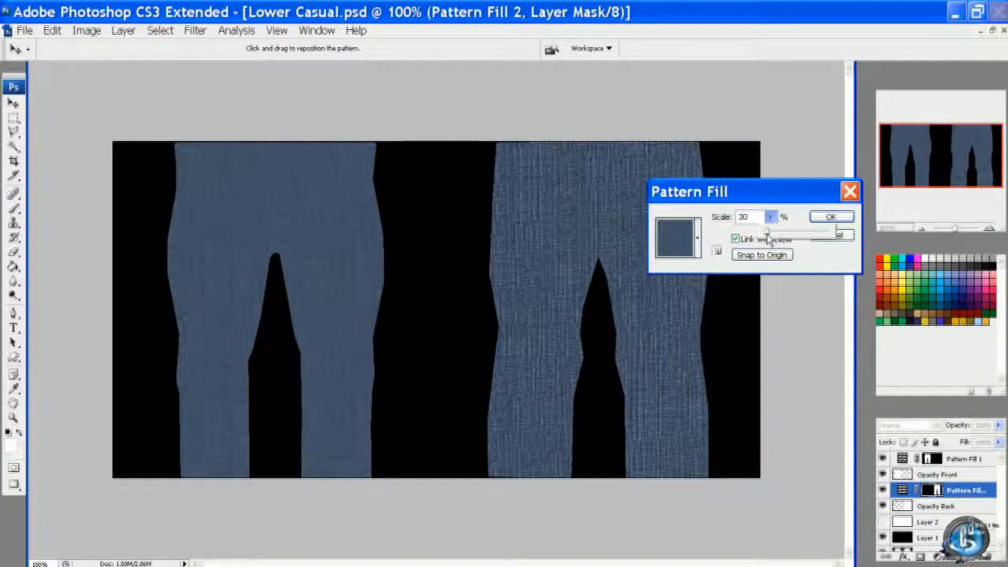
click(829, 216)
text(Lower Diffuse)
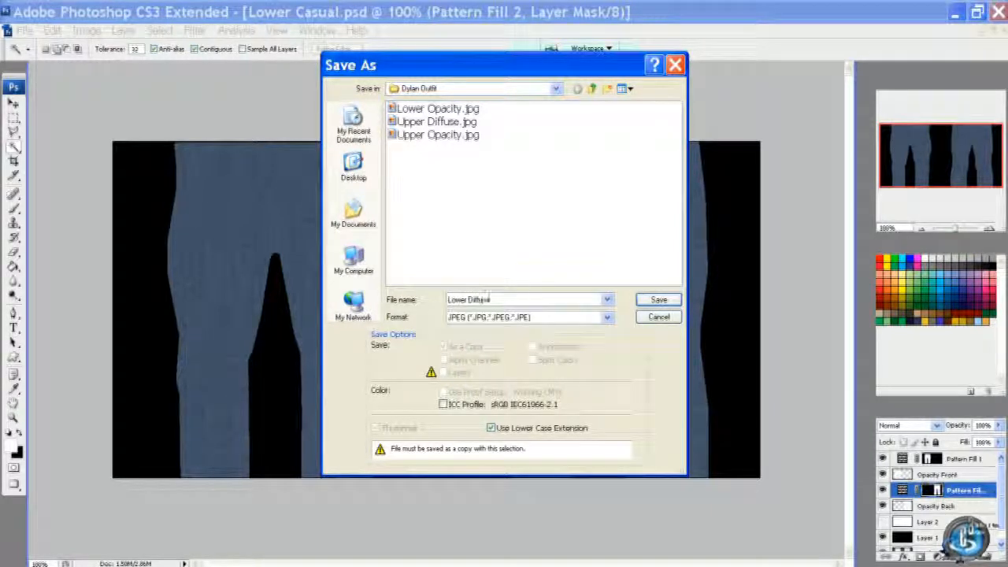
click(658, 299)
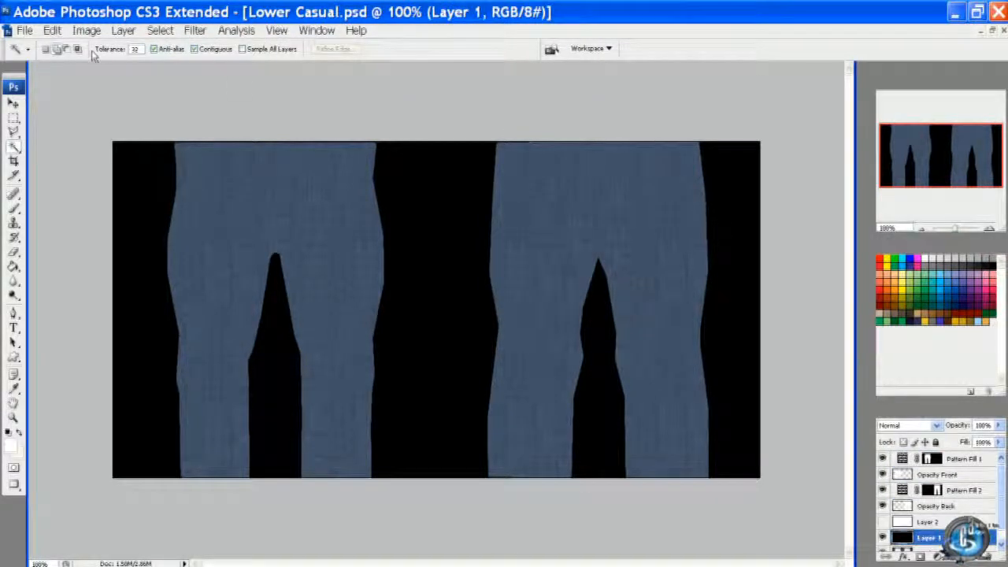
Step: Sample the denim blue and fill the background on a new layer with it
click(123, 30)
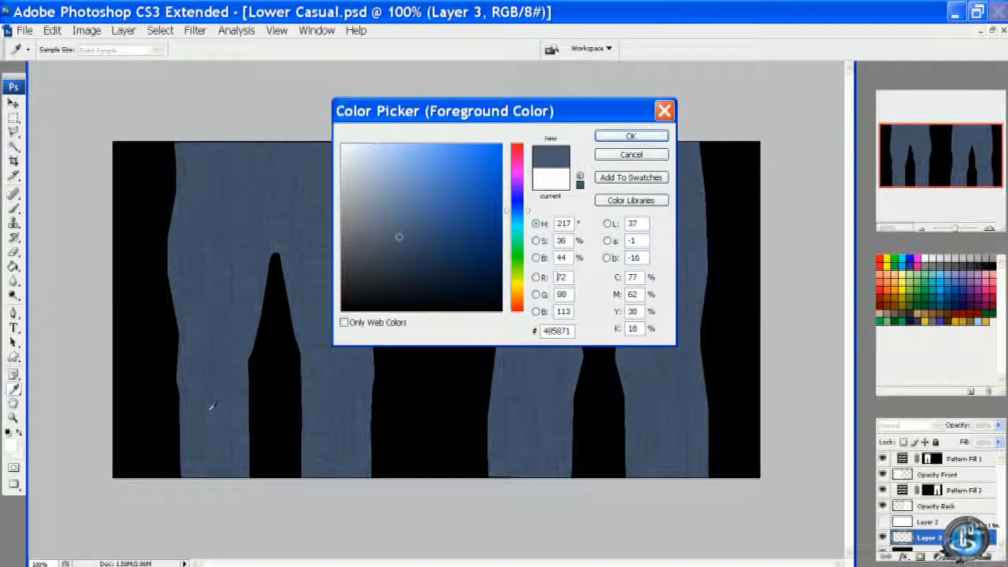
click(630, 135)
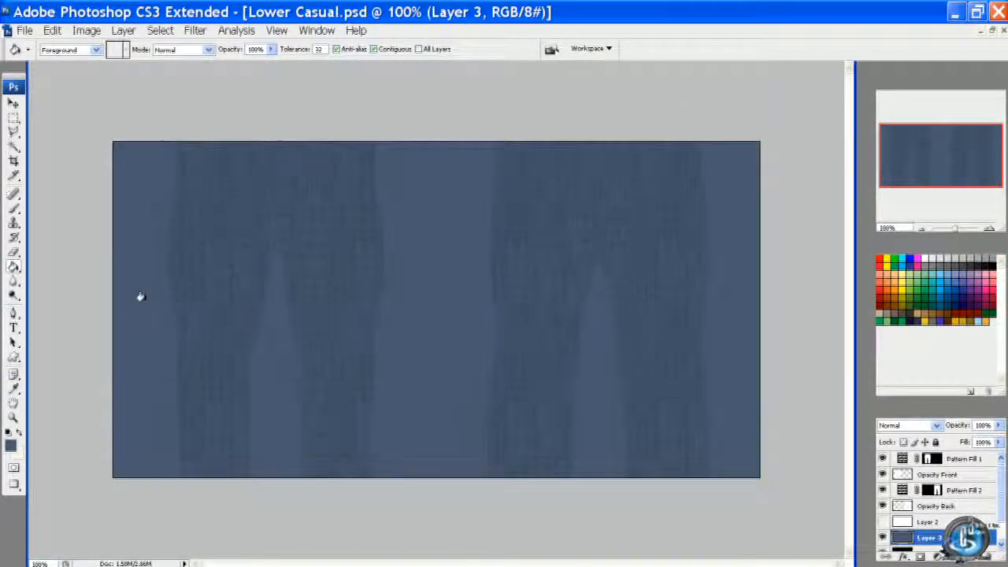
Step: Save the denim image as JPEG over the existing Lower Diffuse.jpg, replacing it
click(24, 30)
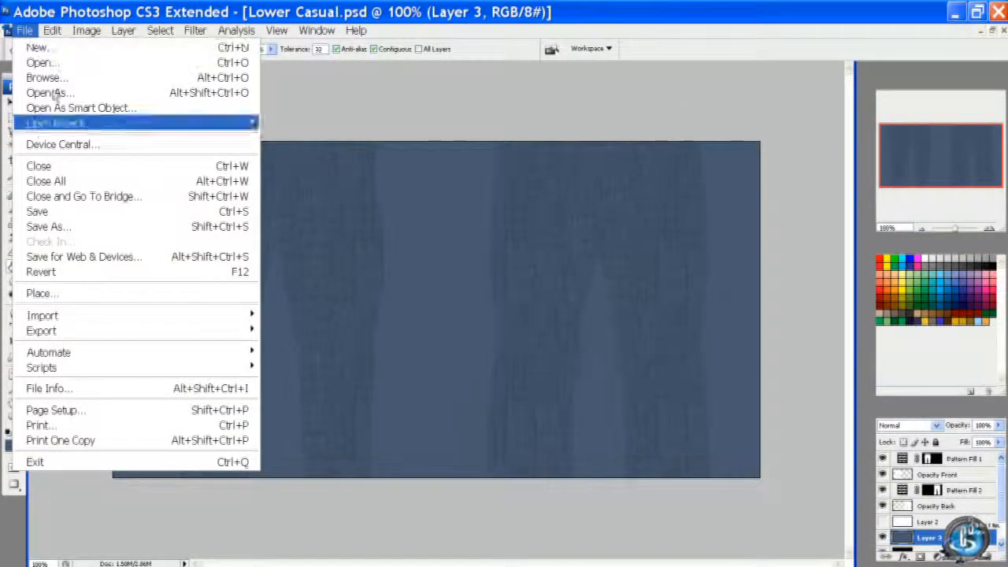
click(47, 227)
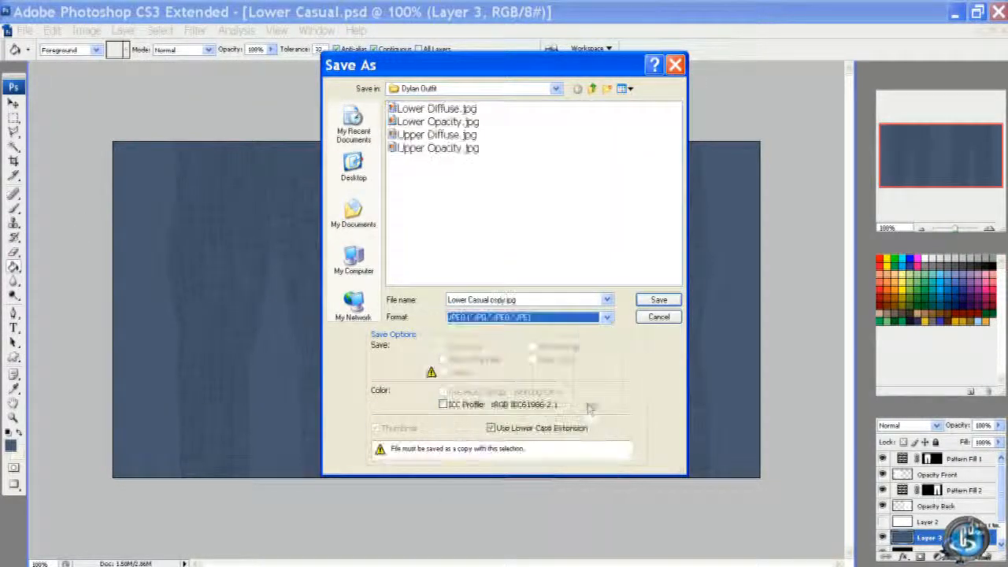
click(432, 107)
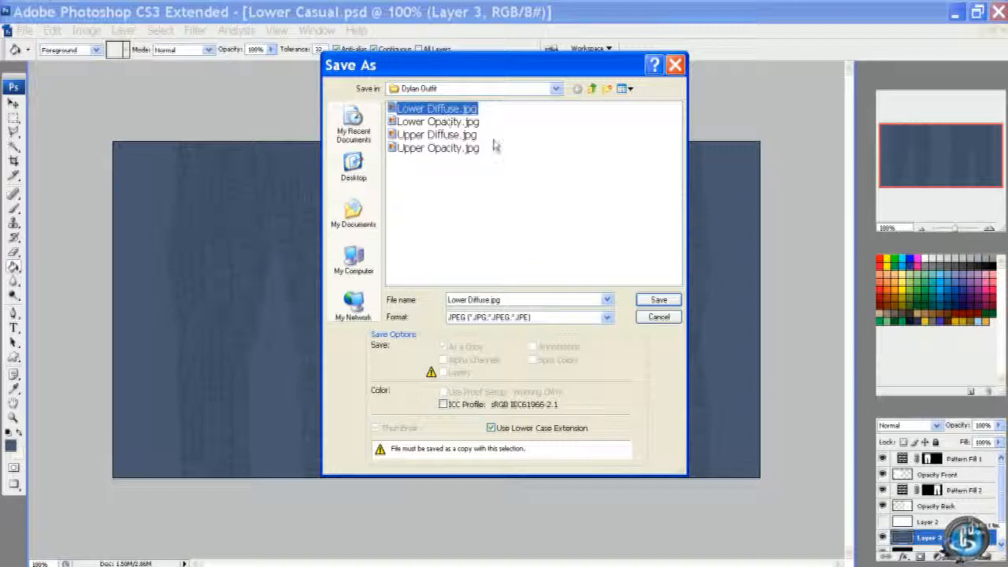
click(658, 300)
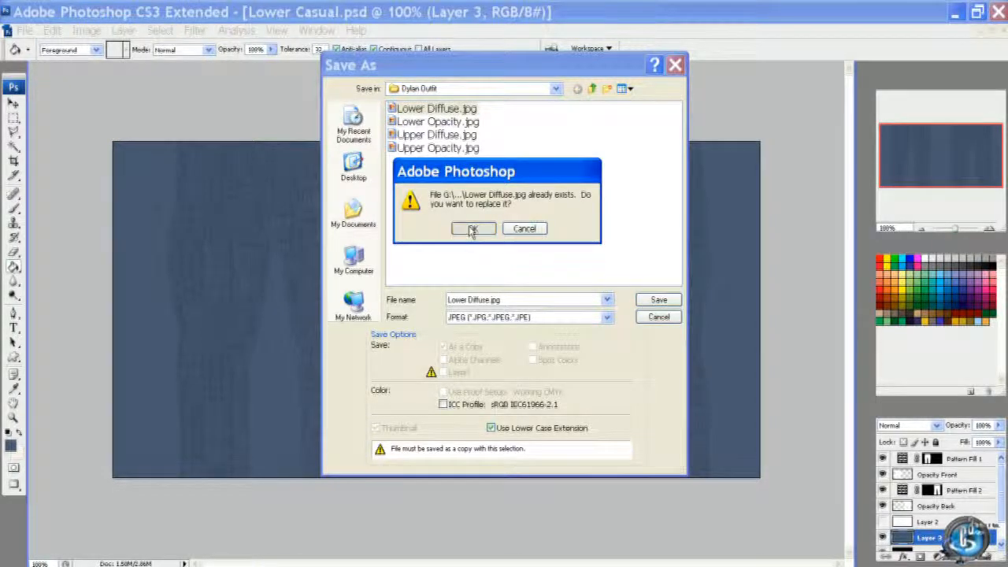
click(473, 229)
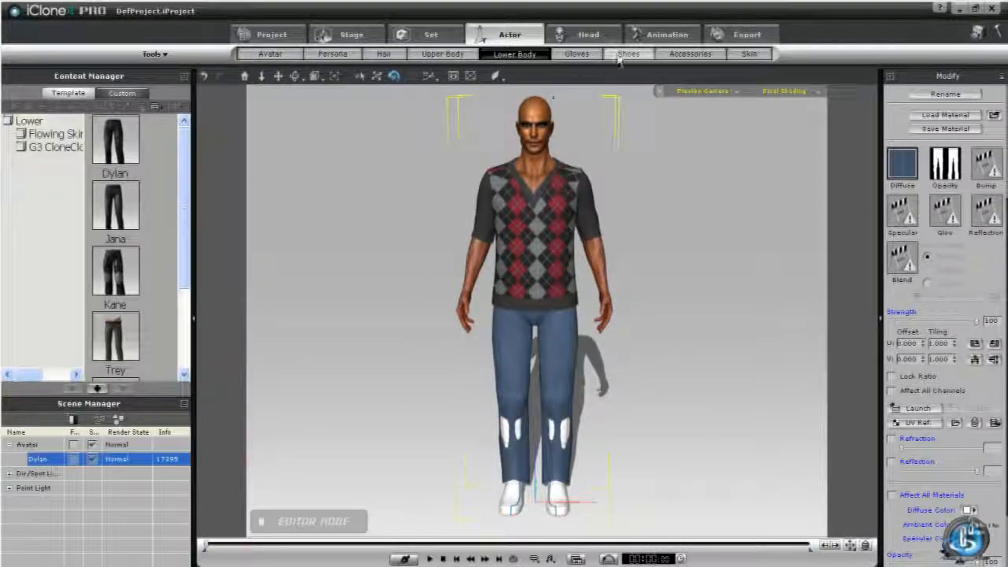
Step: Switch the Actor panel to editing the avatar's shoes
click(627, 53)
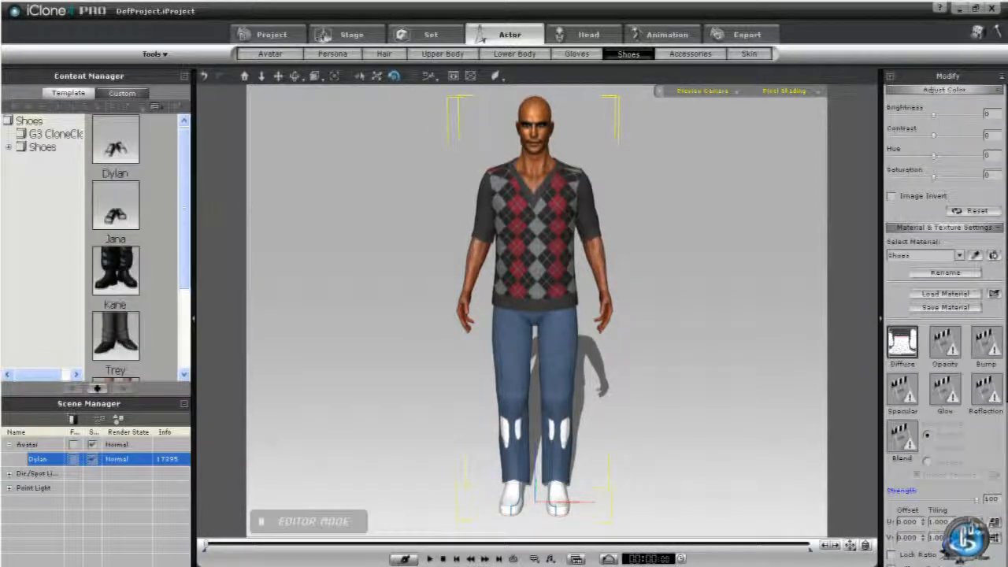